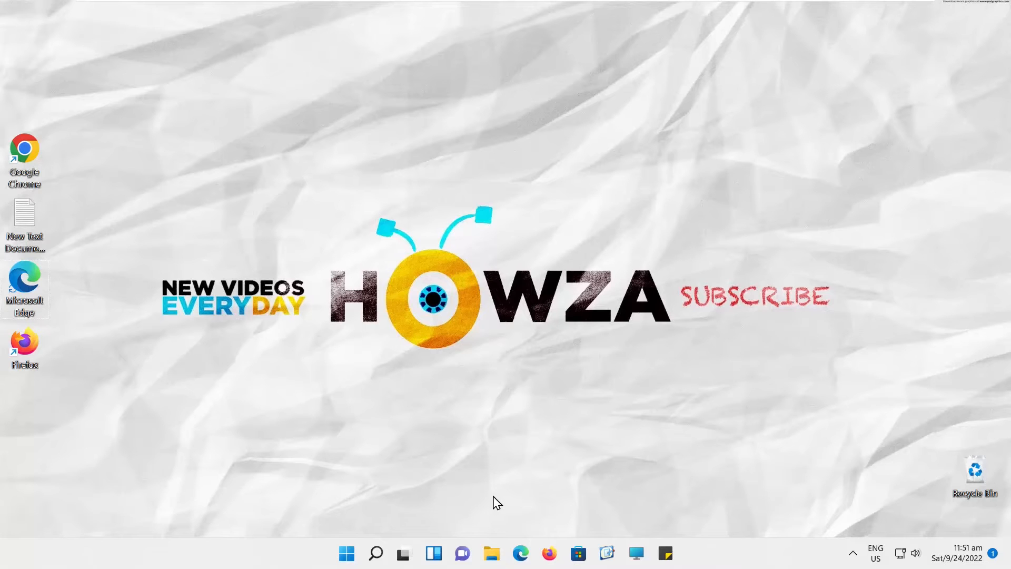
Search for firewall.cpl and launch the Windows Defender Firewall control panel from Best match
click(376, 553)
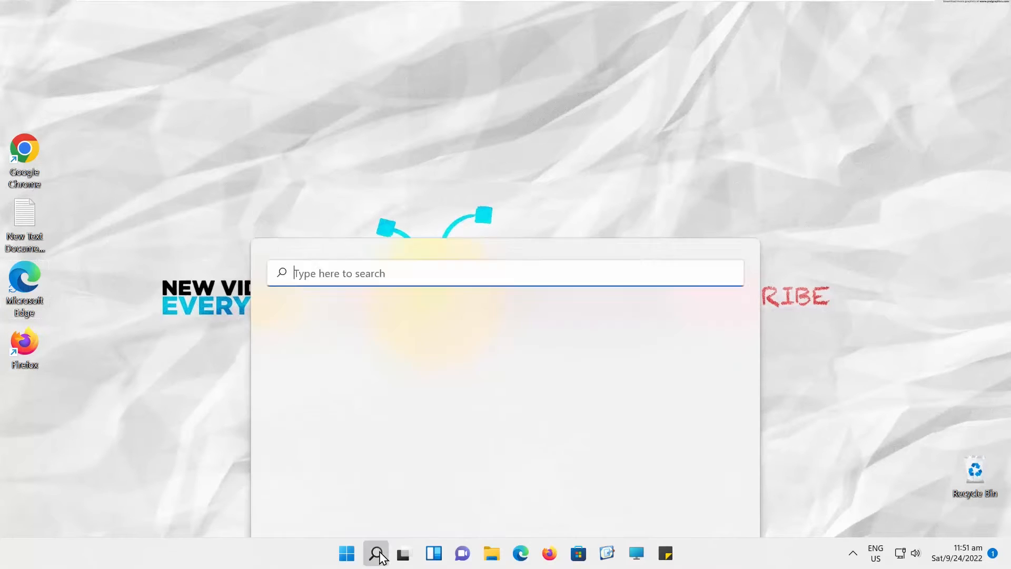
text(firewall.cpl)
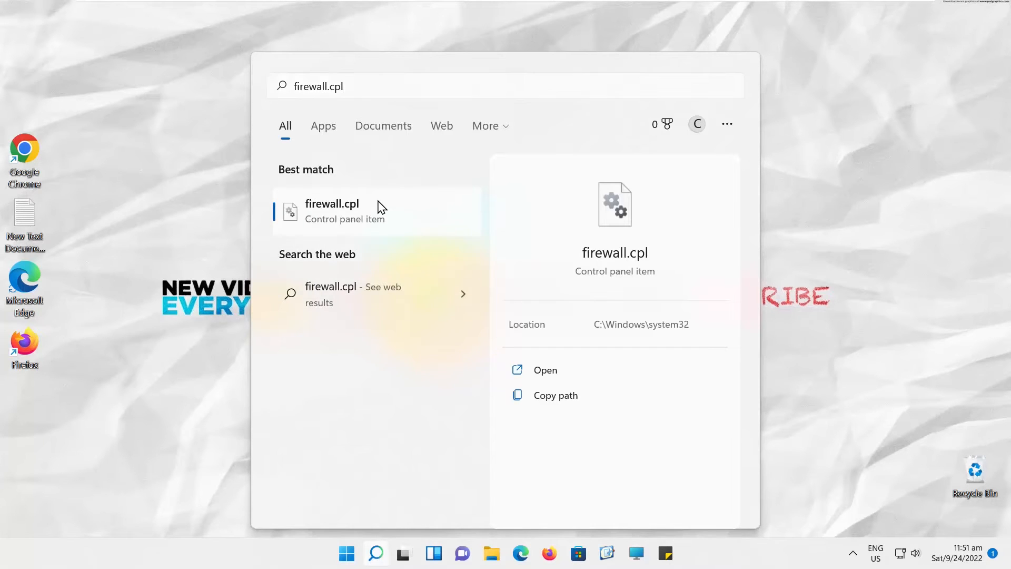
click(332, 211)
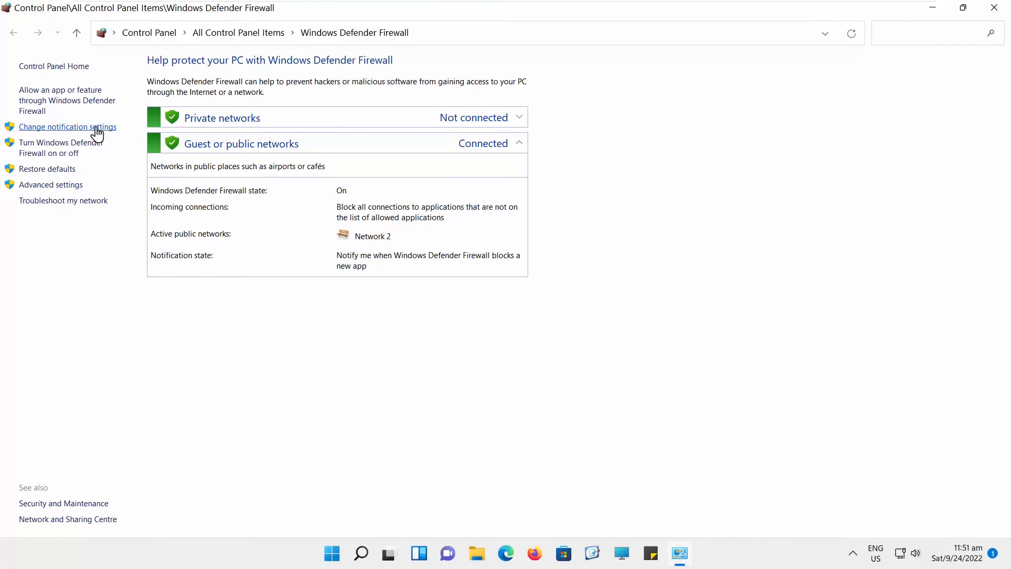
Tick Block all incoming connections for both Private and Public networks and apply with OK
click(67, 126)
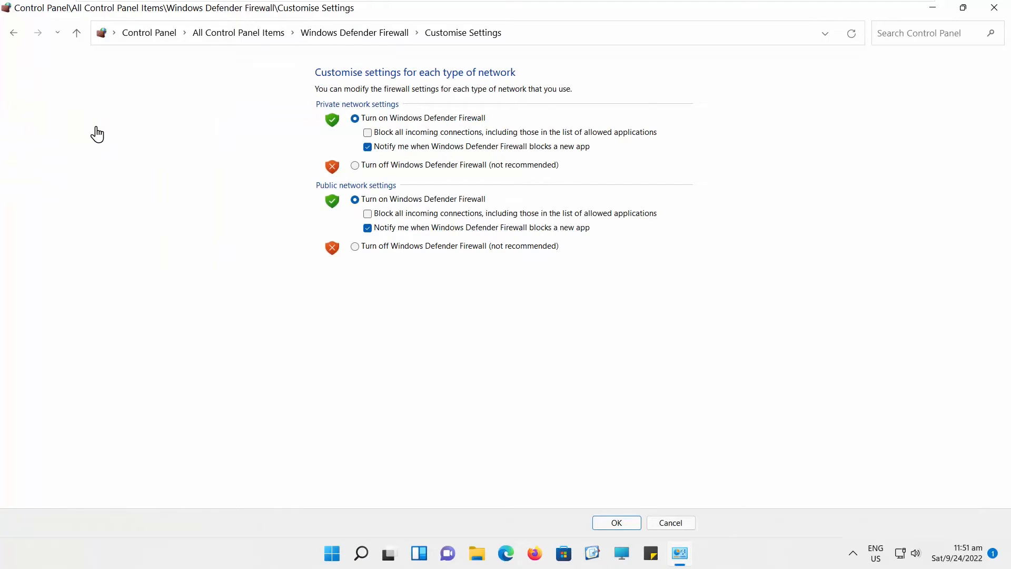
mouse_move(97, 134)
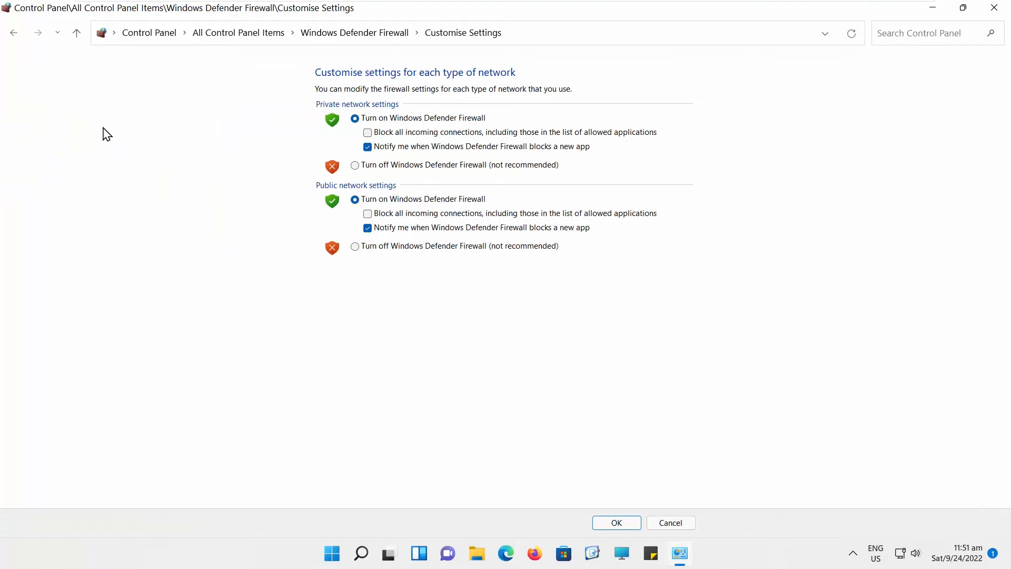
click(367, 133)
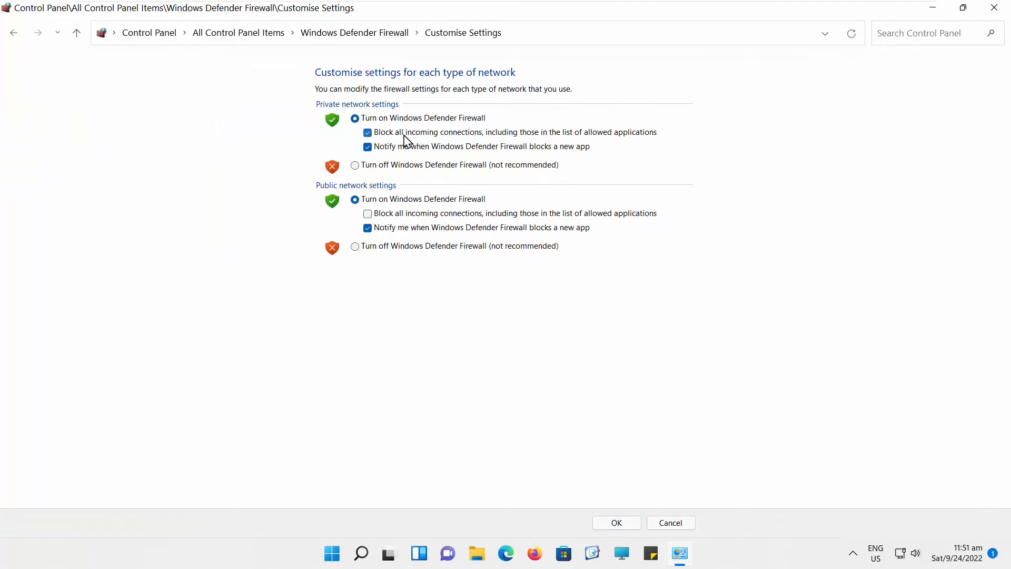
click(366, 212)
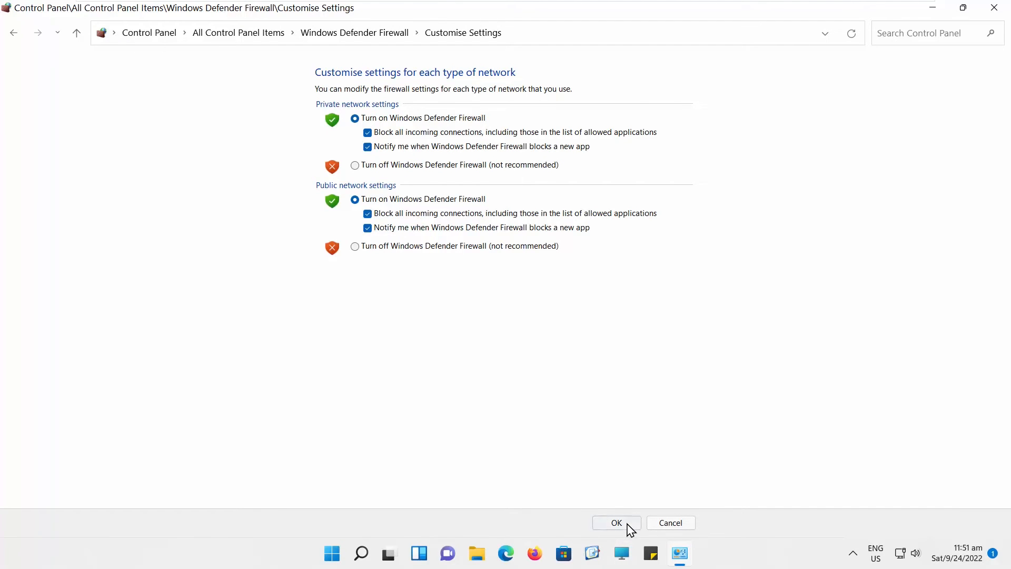
click(616, 522)
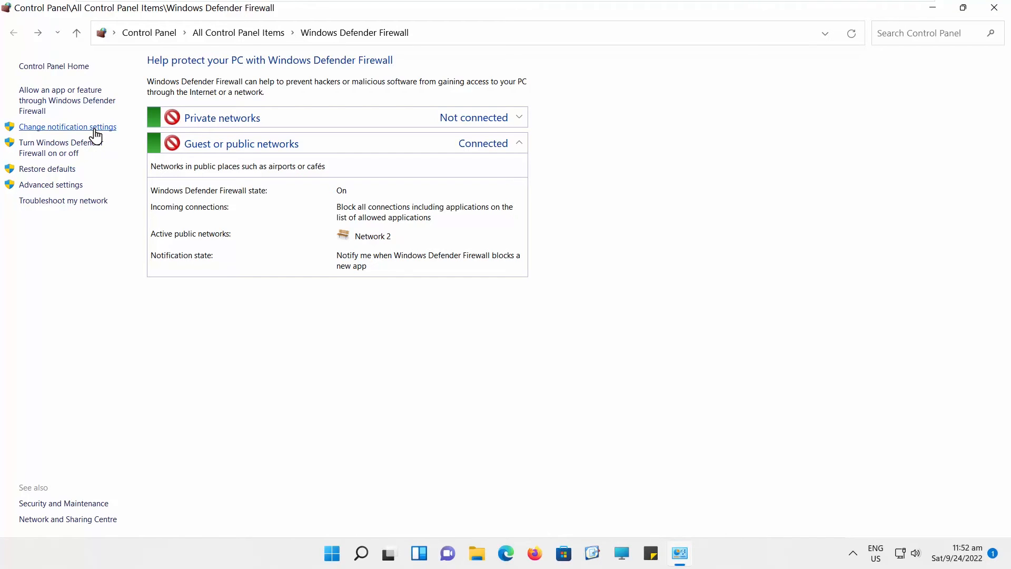
Untick Block all incoming connections for Private and Public networks, then close the Control Panel window
click(67, 126)
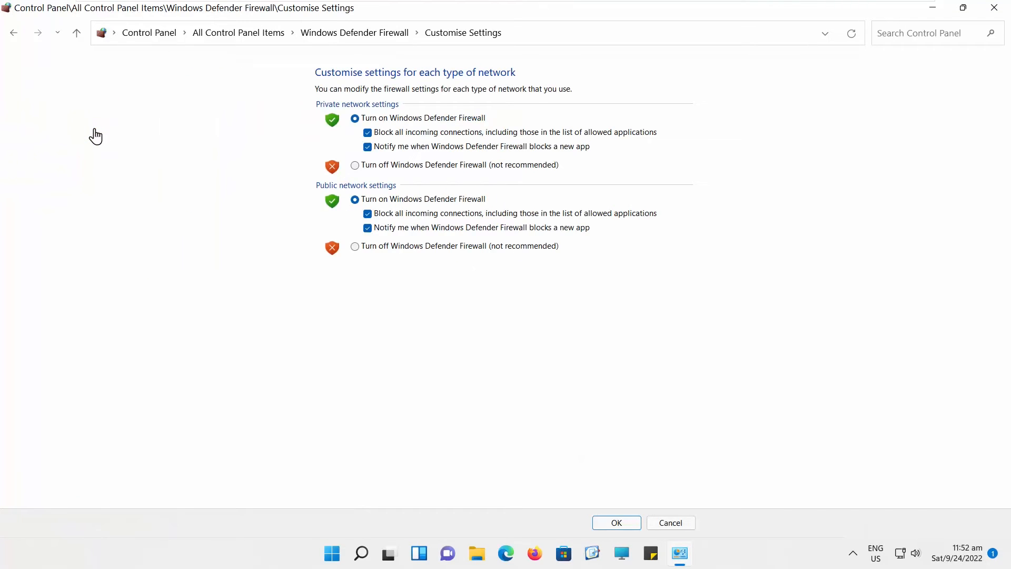
mouse_move(386, 138)
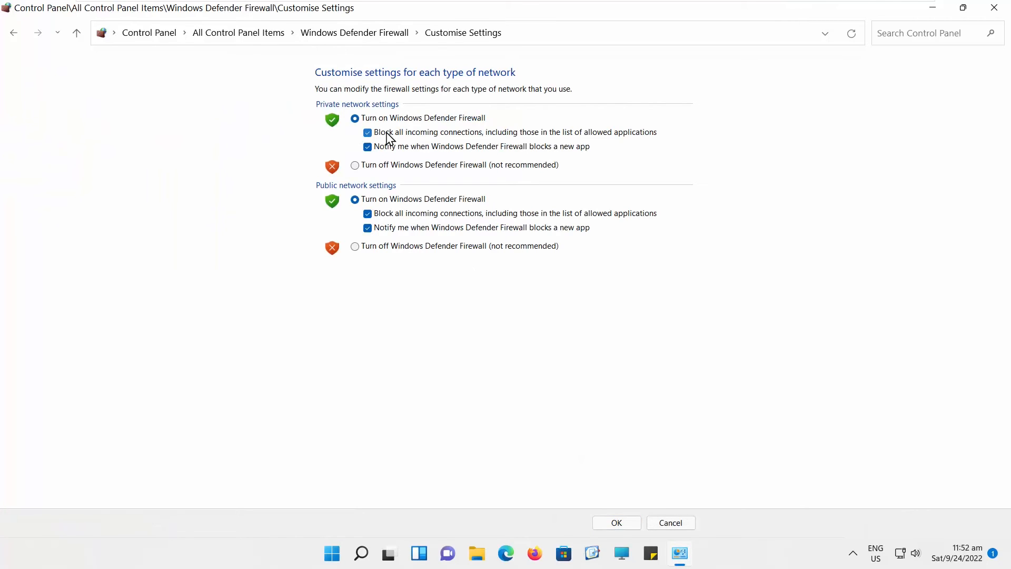
click(367, 133)
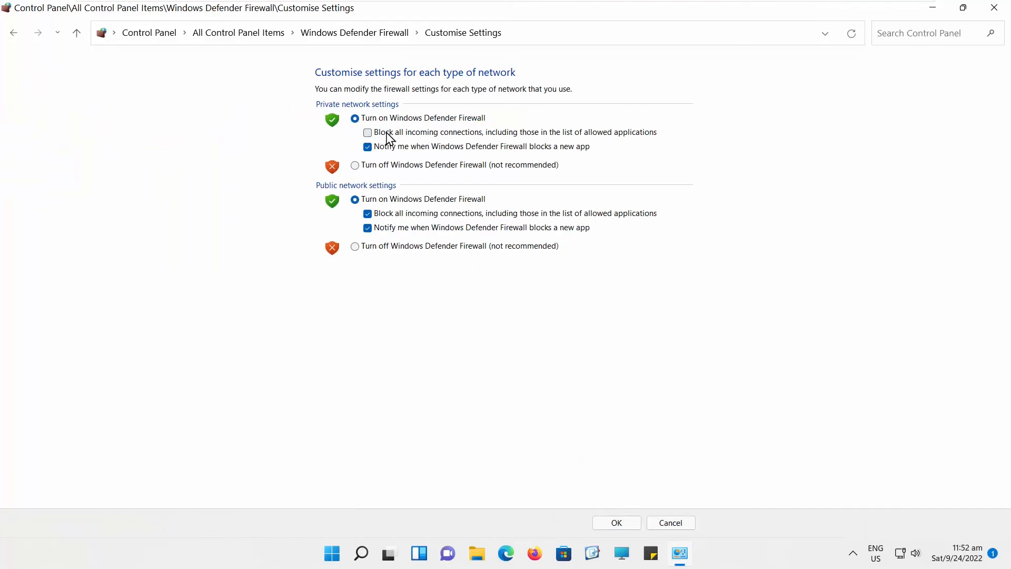
click(368, 213)
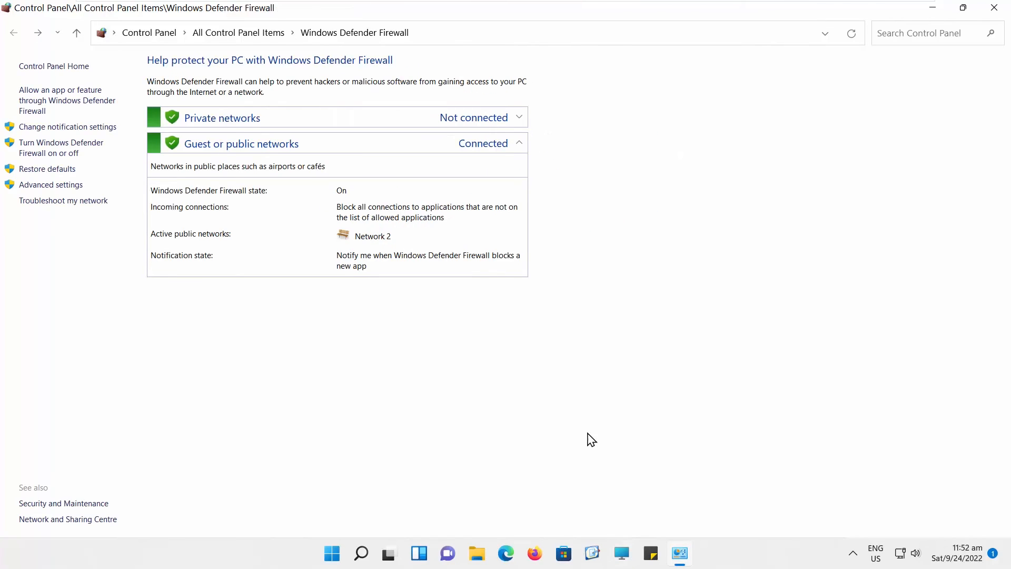
click(992, 8)
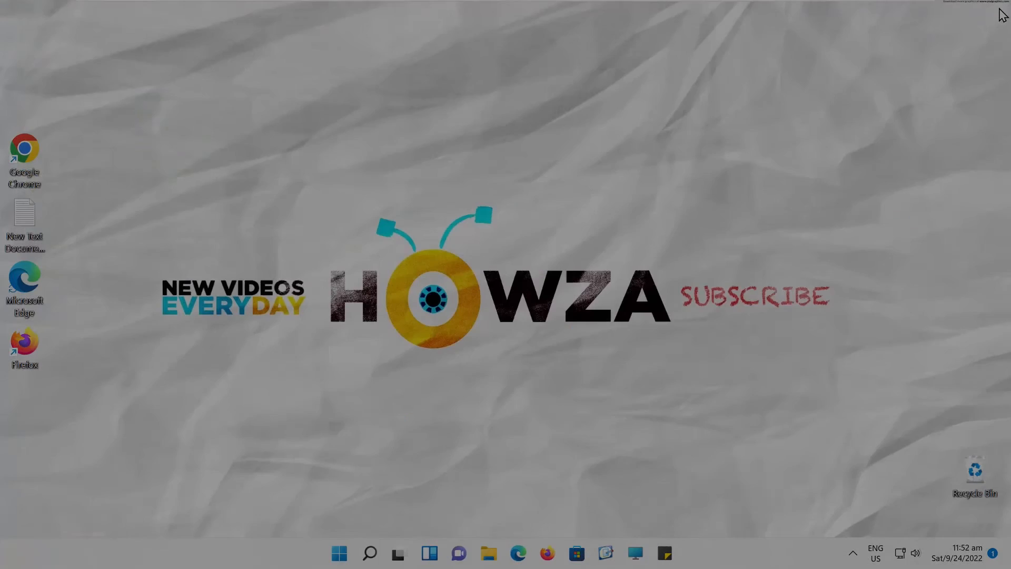